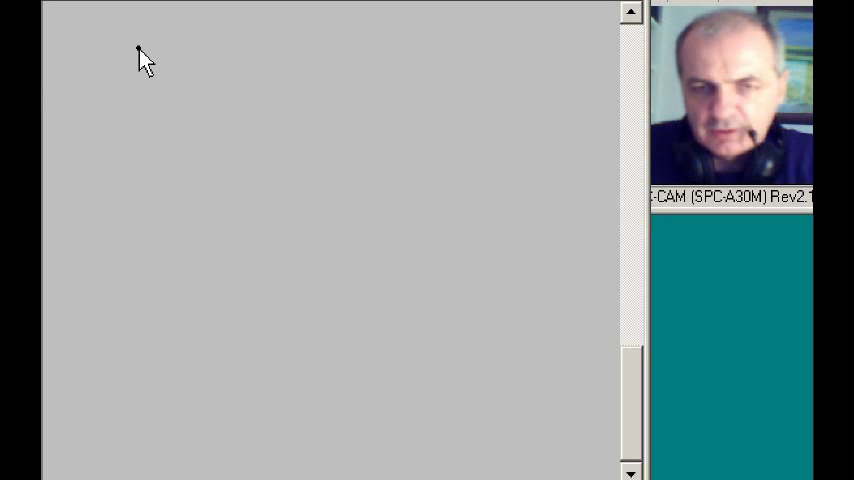
mouse_move(90, 90)
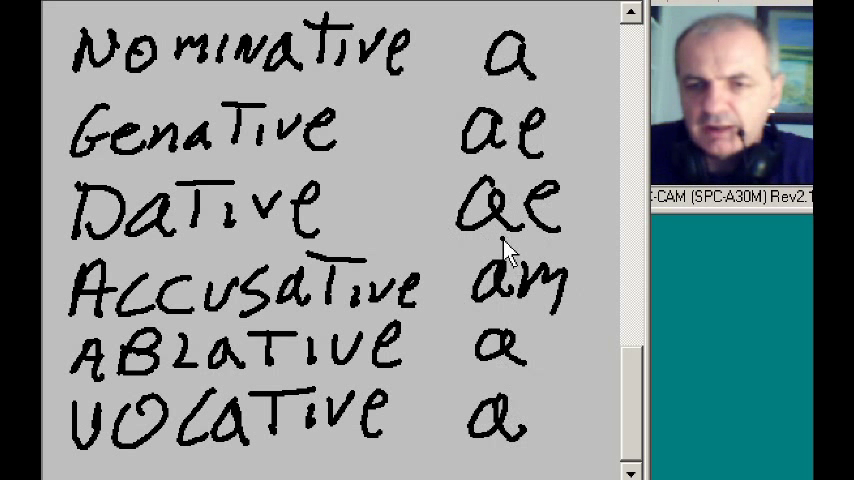
mouse_move(416, 304)
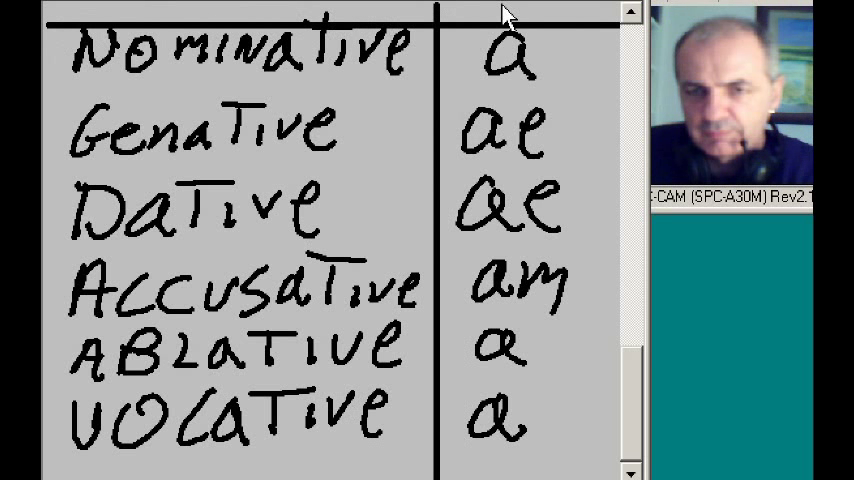
mouse_move(316, 24)
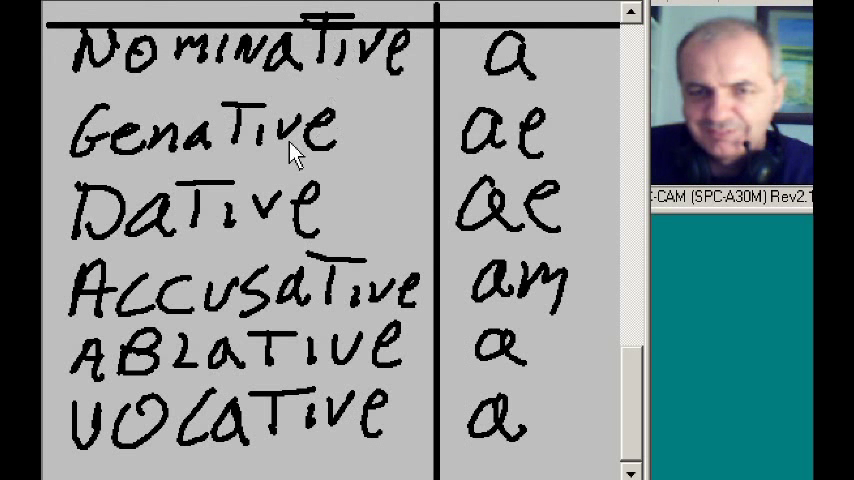
mouse_move(390, 164)
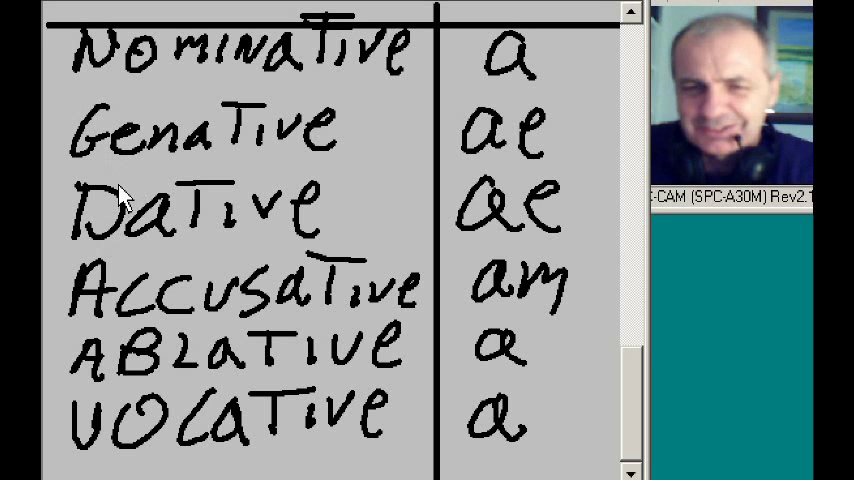
mouse_move(120, 260)
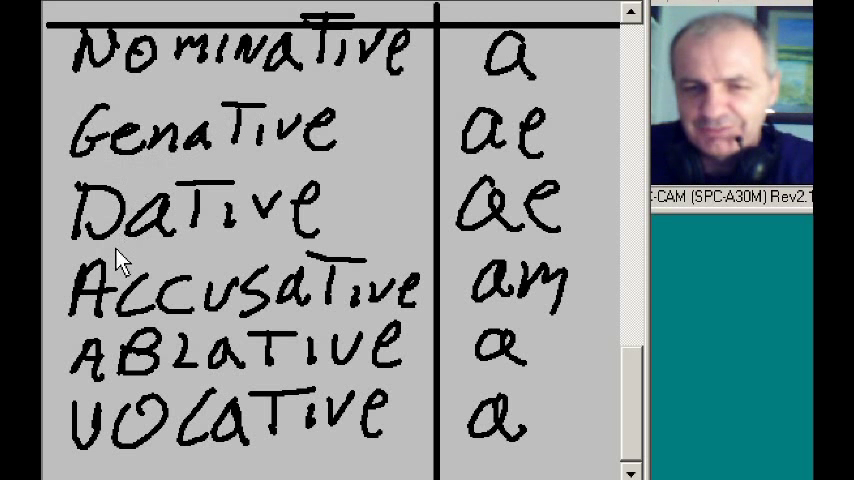
mouse_move(116, 384)
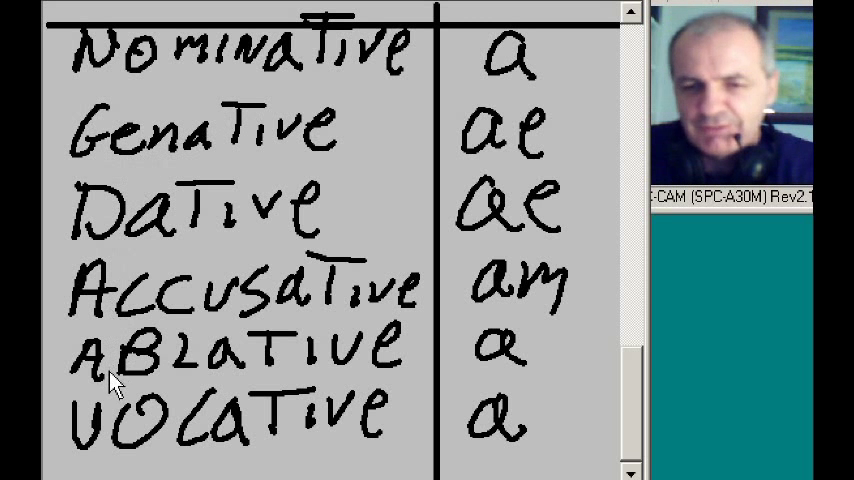